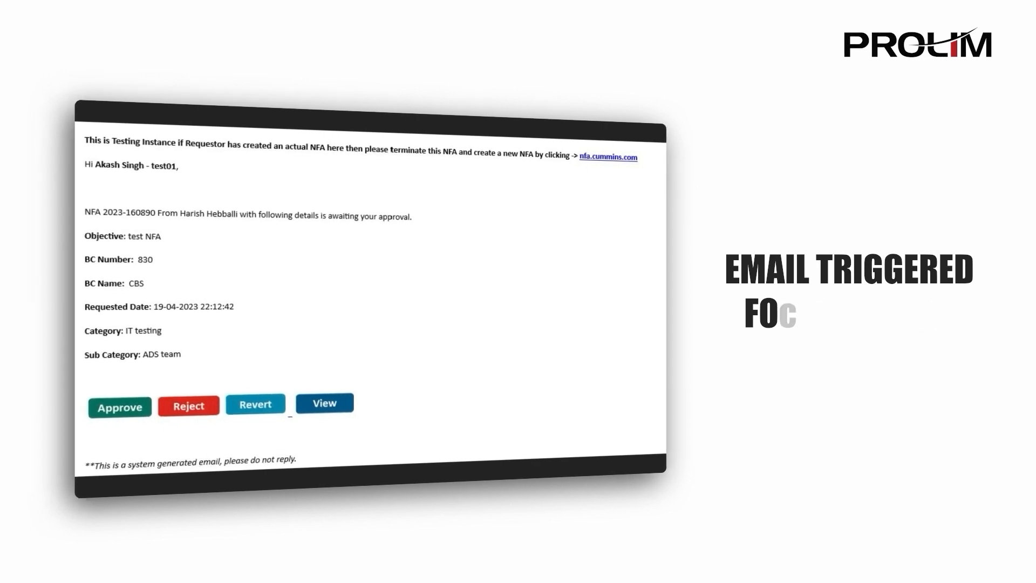
Sign in from the approval email link and land on the home page modules.
{"action": "left_click", "coordinate": [344, 264]}
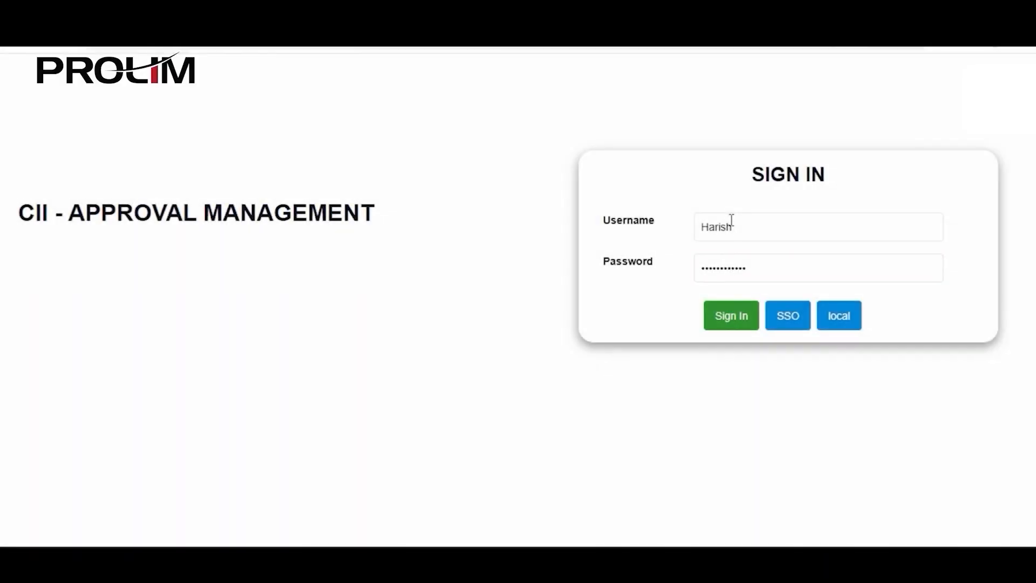
{"action": "left_click", "coordinate": [731, 315]}
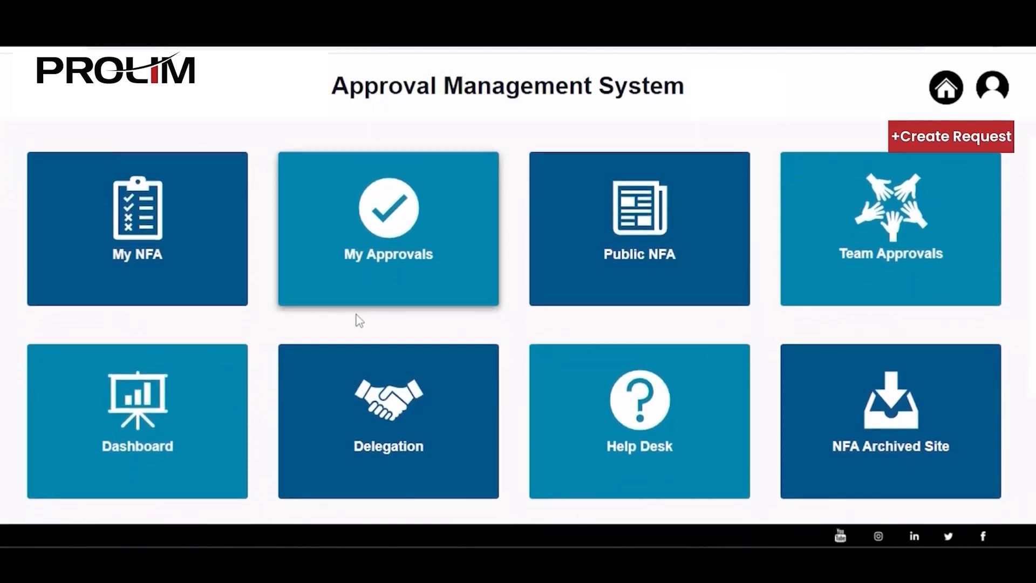
Create an NFA request with the advance payment identifier and contact, then proceed to approvers.
{"action": "left_click", "coordinate": [950, 137]}
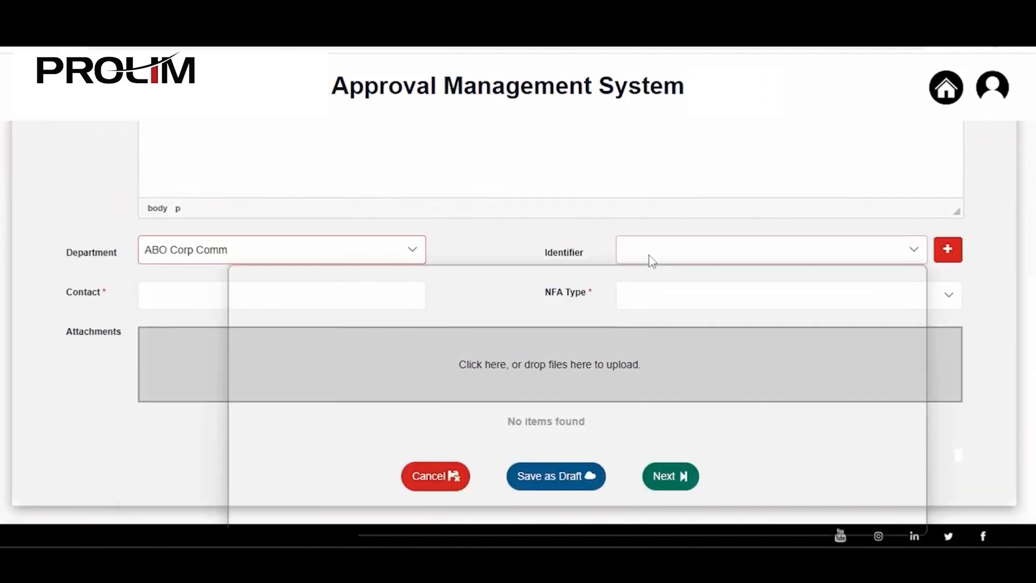
{"action": "left_click", "coordinate": [766, 249]}
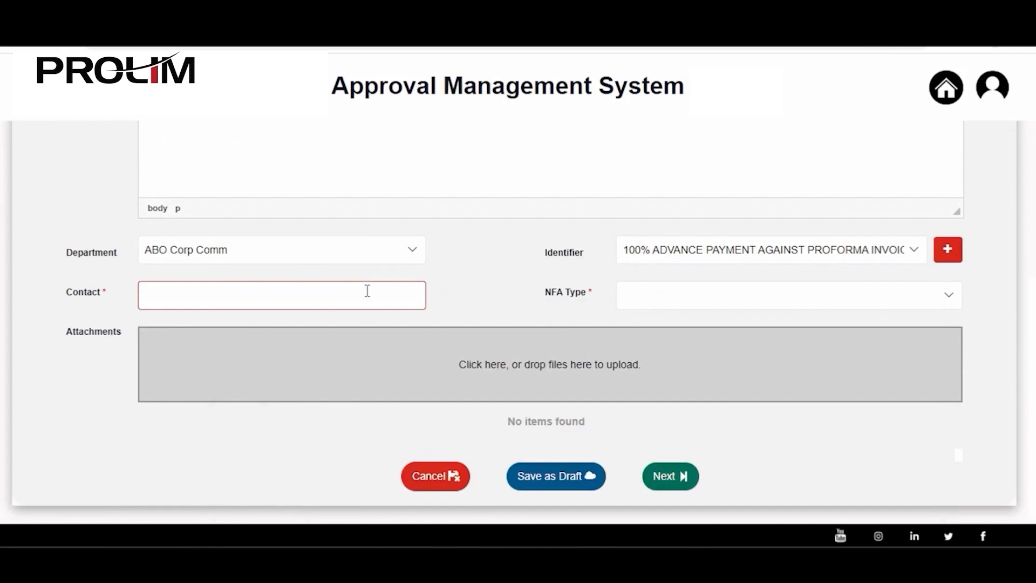
{"action": "left_click", "coordinate": [548, 364]}
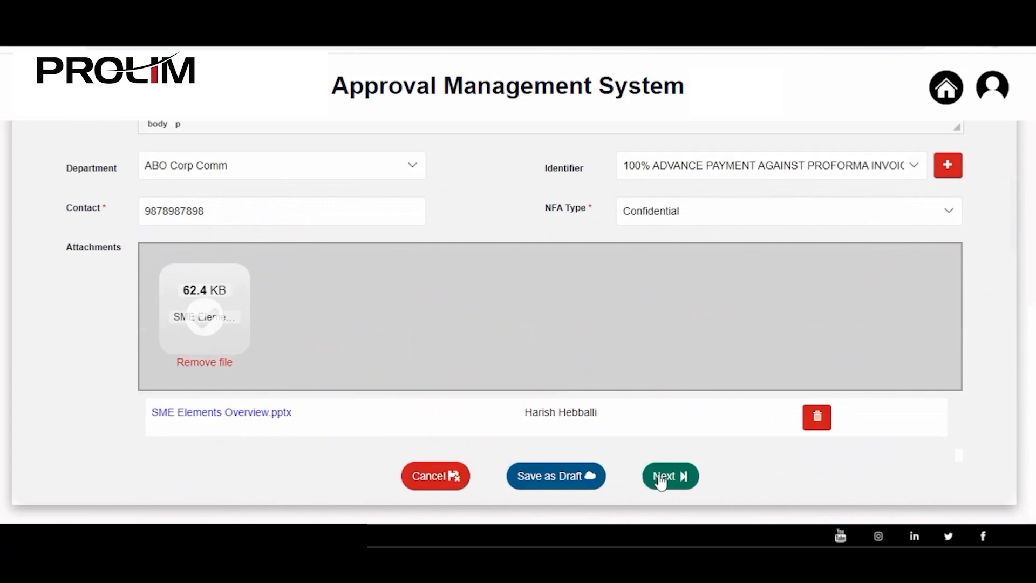
{"action": "left_click", "coordinate": [669, 476]}
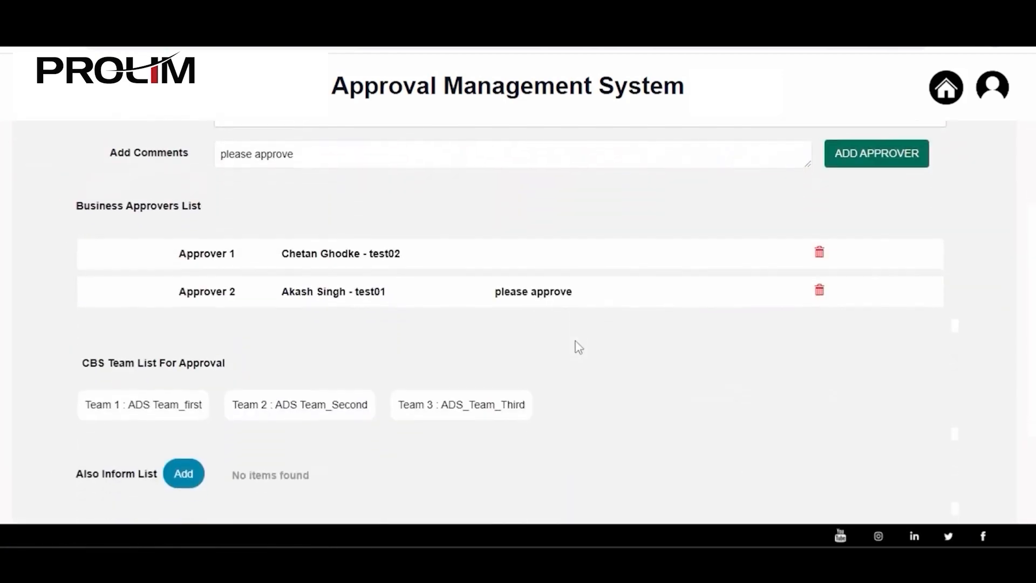
Add a colleague to the NFA's Also Inform list via the employee picker.
{"action": "left_click", "coordinate": [183, 474]}
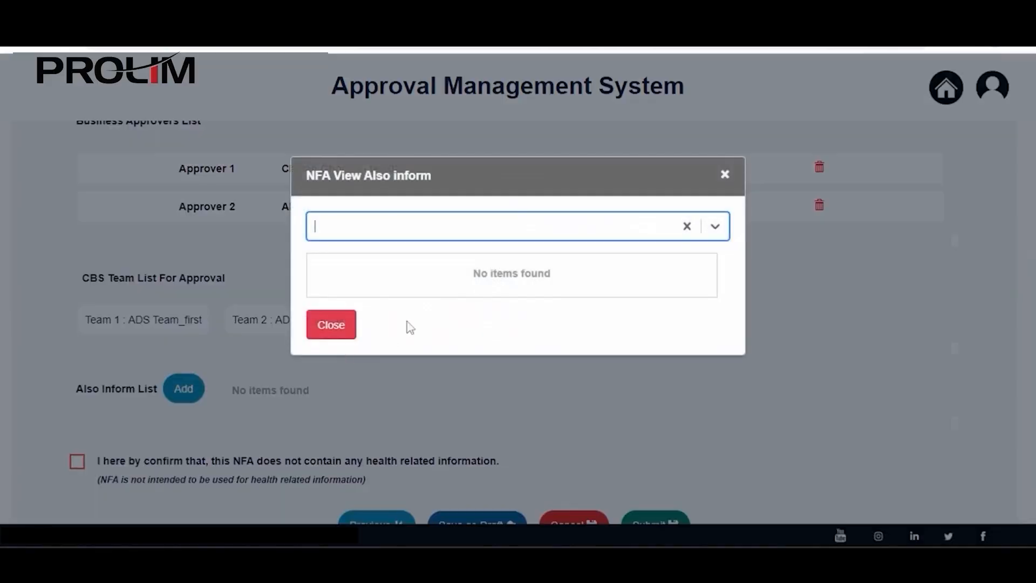
{"action": "left_click", "coordinate": [331, 325]}
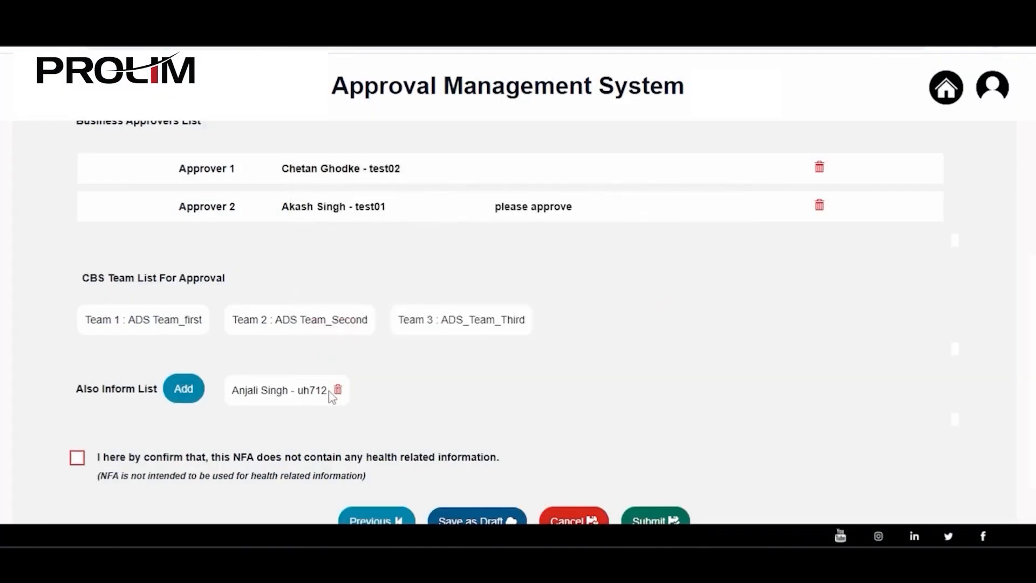
{"action": "left_click", "coordinate": [655, 519]}
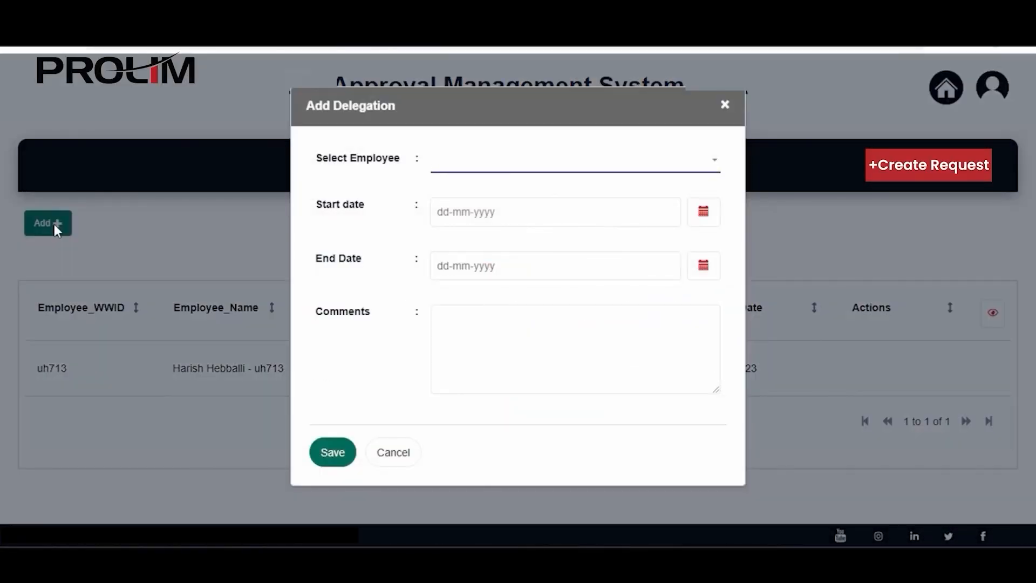
Show the Add Delegation dialog from the Delegation page.
{"action": "left_click", "coordinate": [393, 453]}
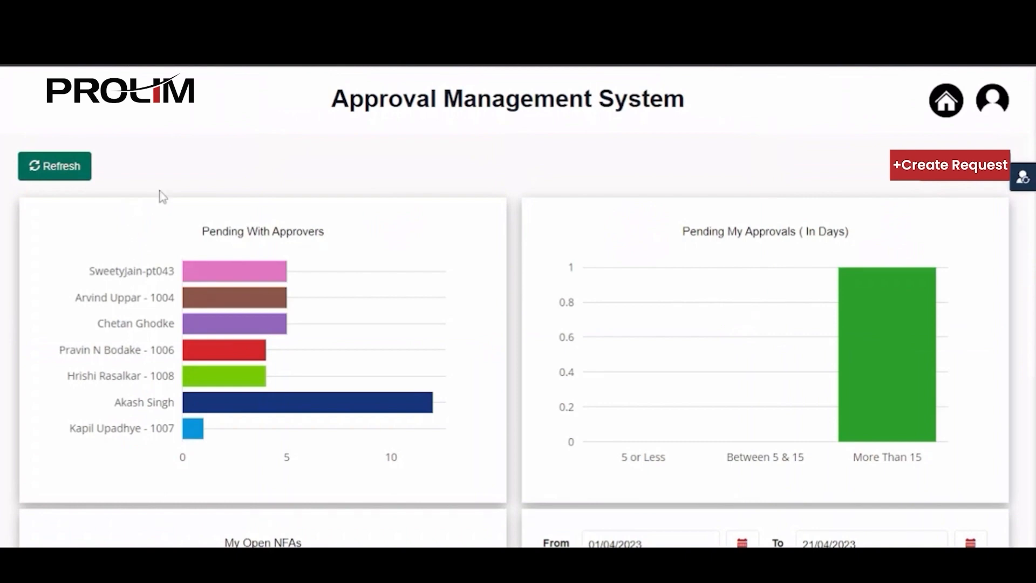
List My NFAs behind the red Pending With Approvers bar, then review the My Open NFAs charts.
{"action": "scroll", "scroll_direction": "down", "scroll_amount": 3}
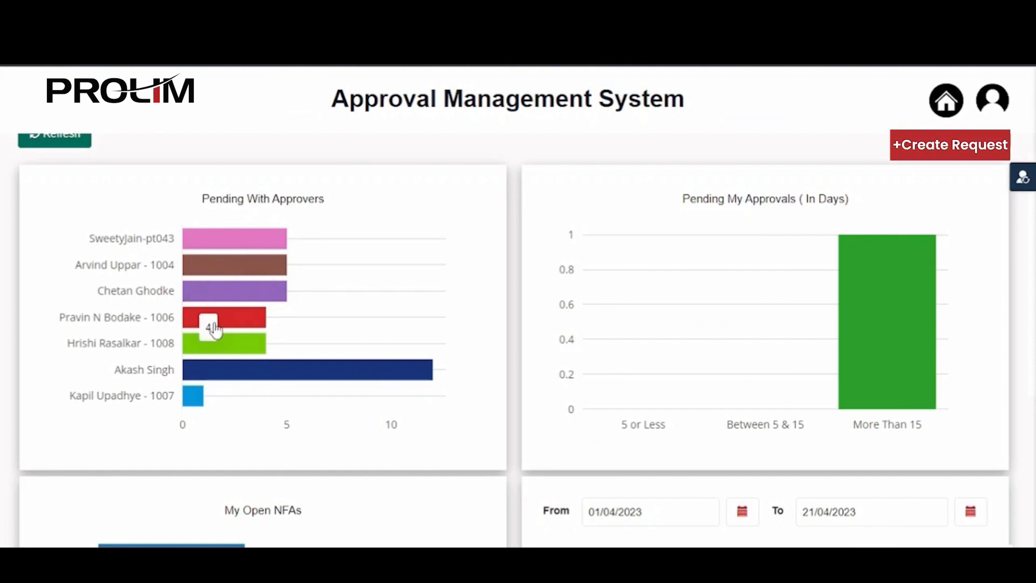
{"action": "left_click", "coordinate": [221, 316]}
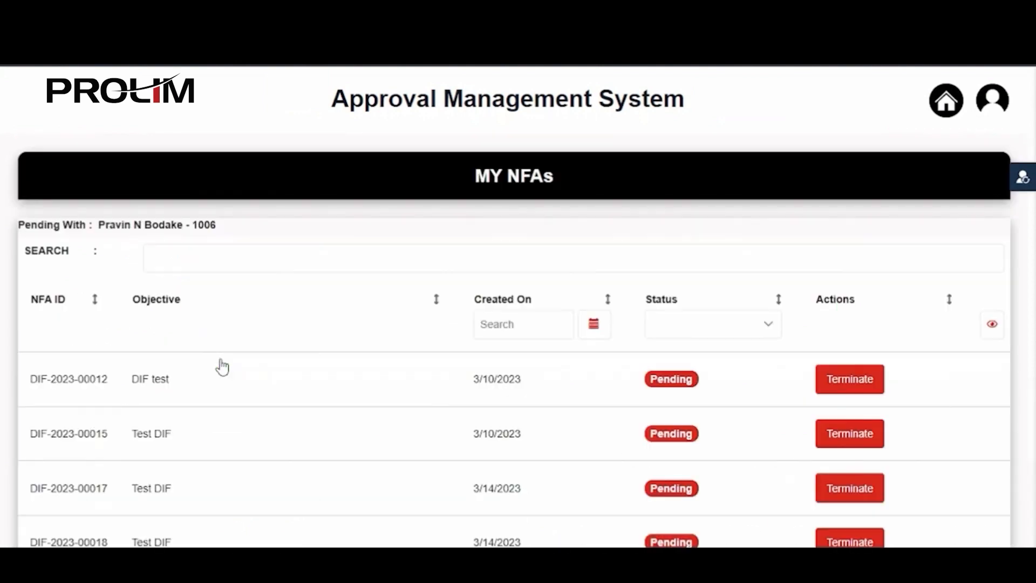
{"action": "scroll", "scroll_direction": "down", "scroll_amount": 3}
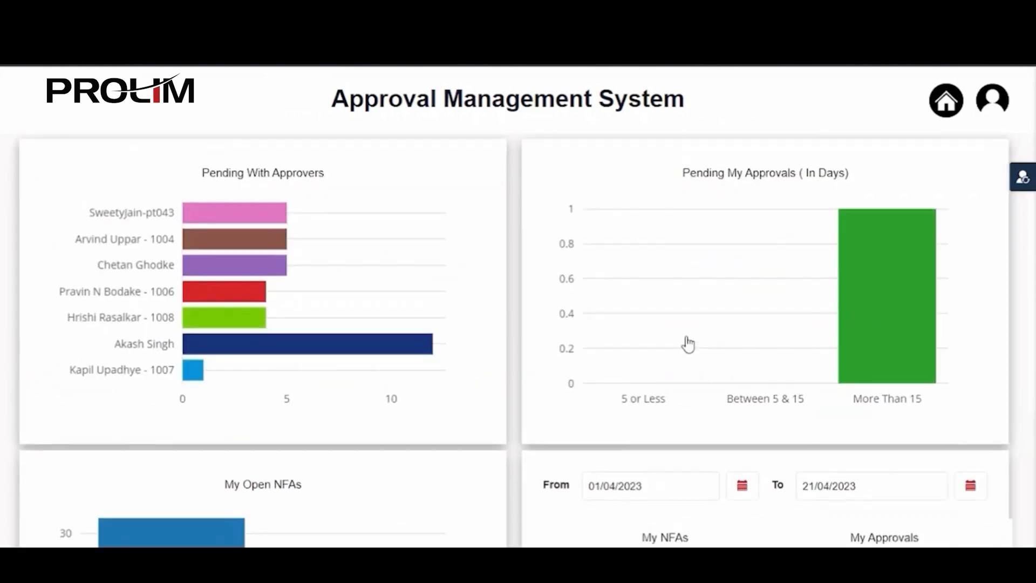
{"action": "scroll", "scroll_direction": "down", "scroll_amount": 3}
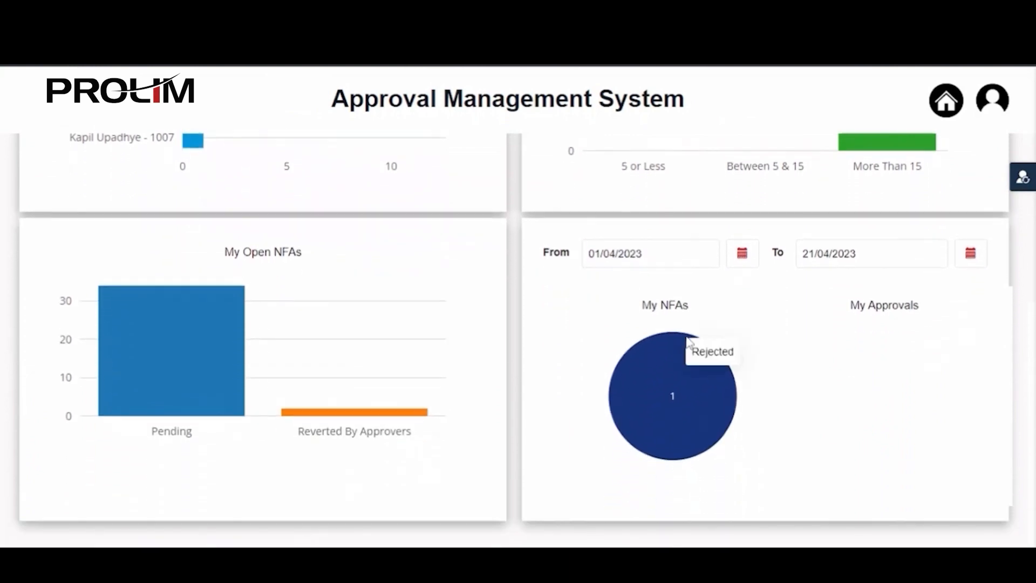
{"action": "mouse_move", "coordinate": [488, 406]}
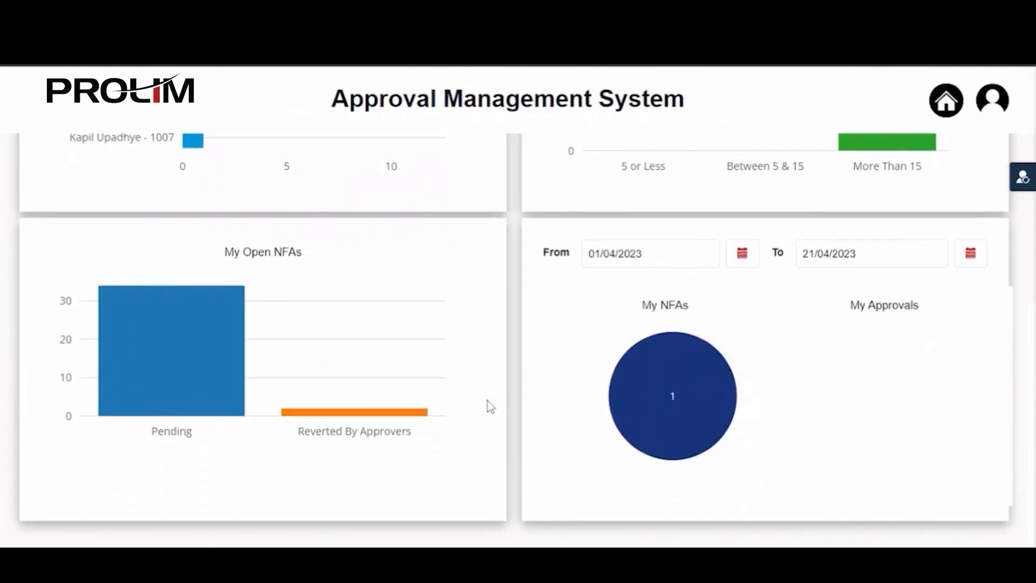